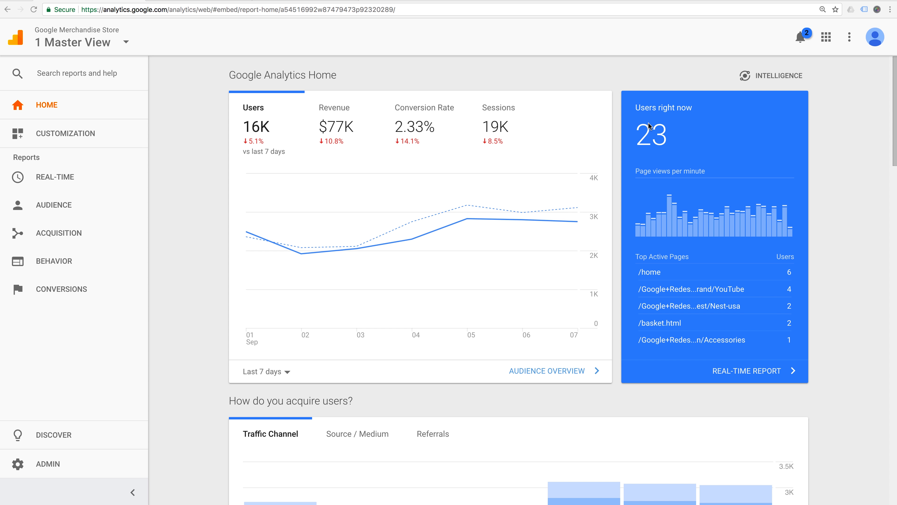
mouse_move(628, 171)
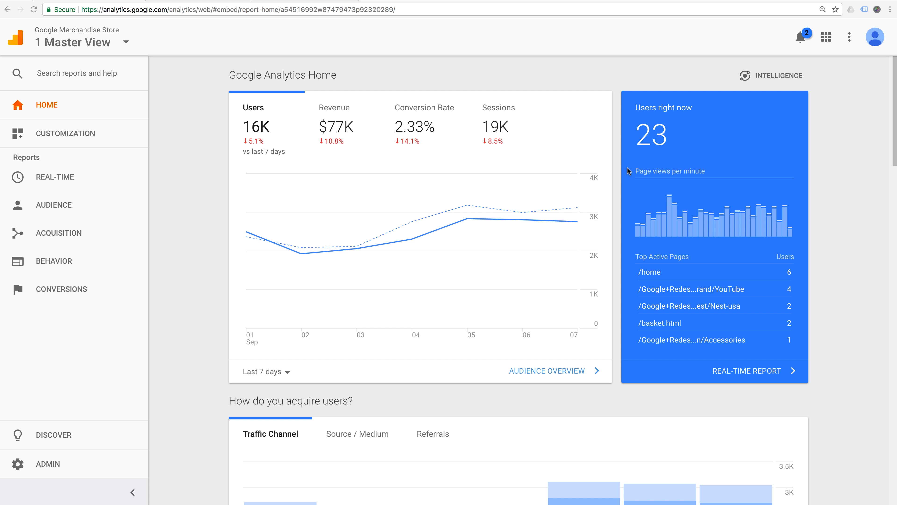
mouse_move(528, 263)
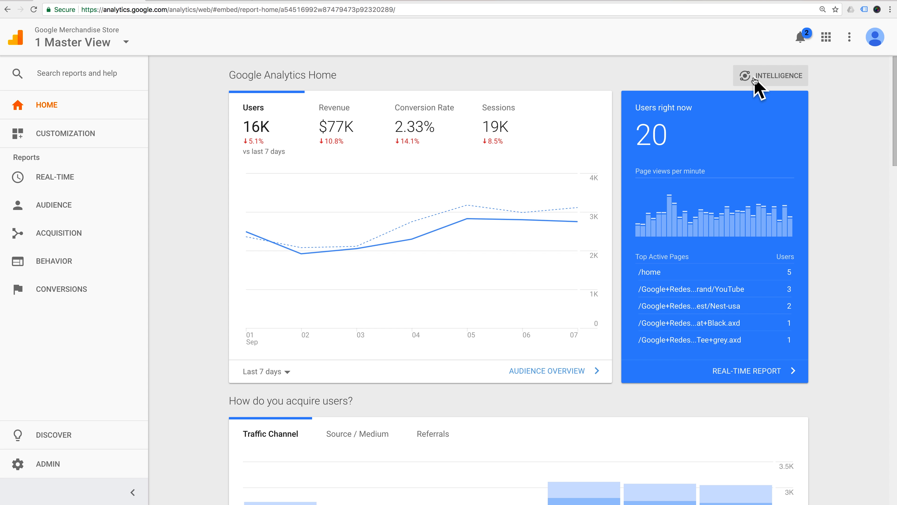
mouse_move(759, 91)
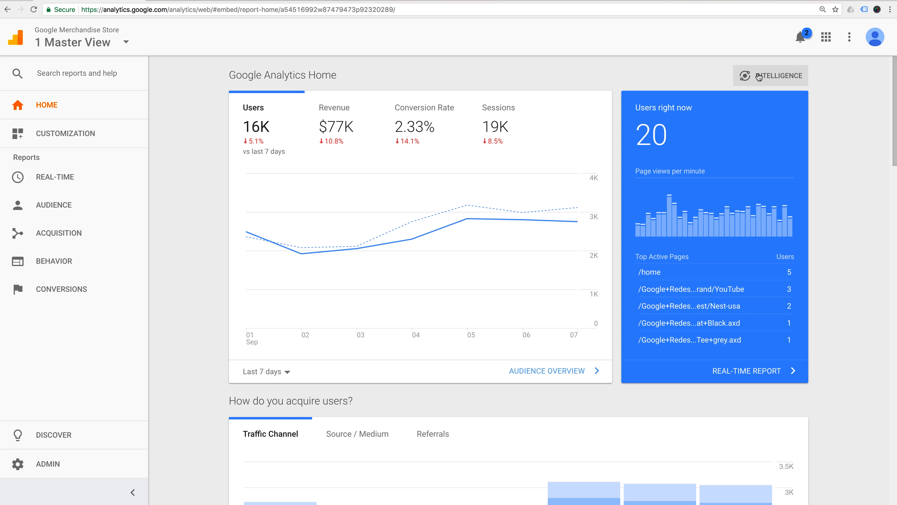
mouse_move(764, 79)
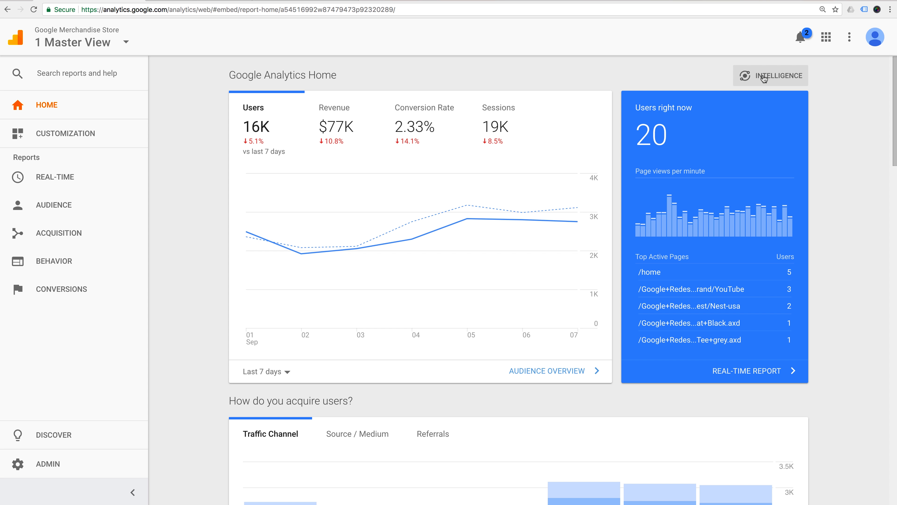
Bring up the Intelligence panel and focus its 'What data are you looking for?' box
left_click(770, 74)
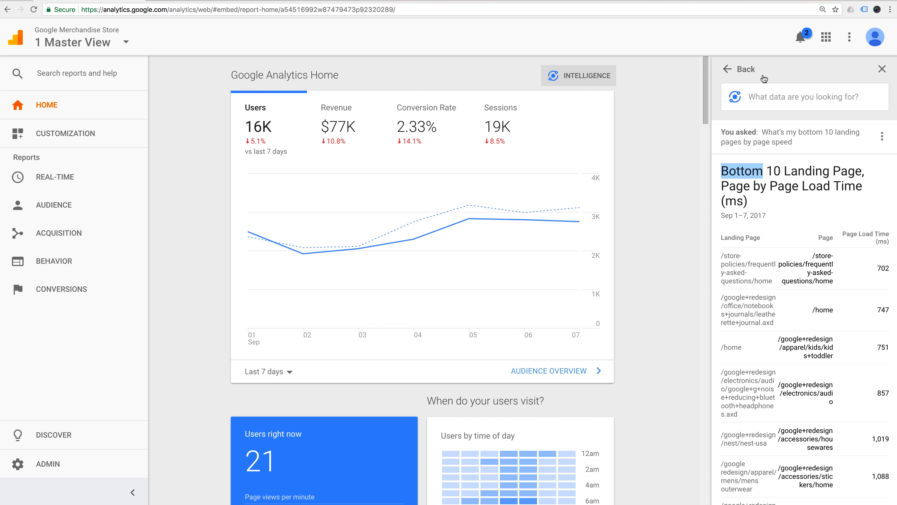
left_click(804, 97)
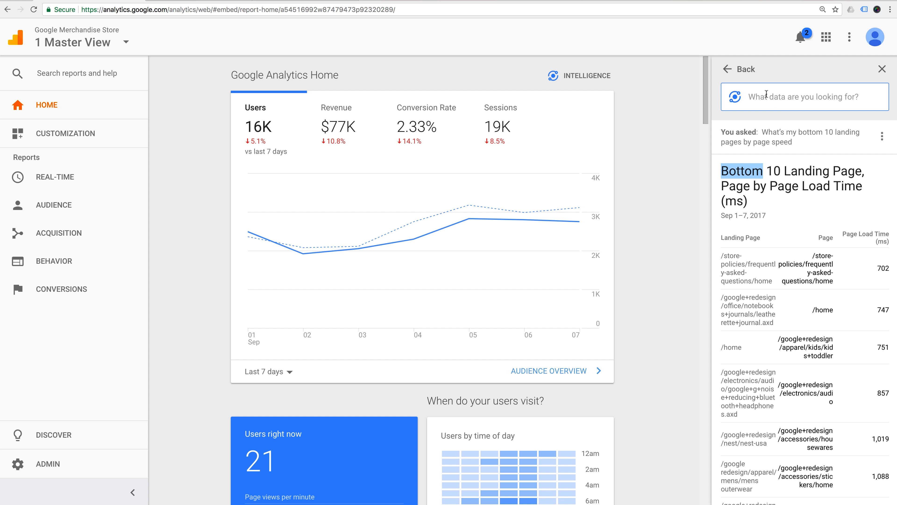
mouse_move(784, 99)
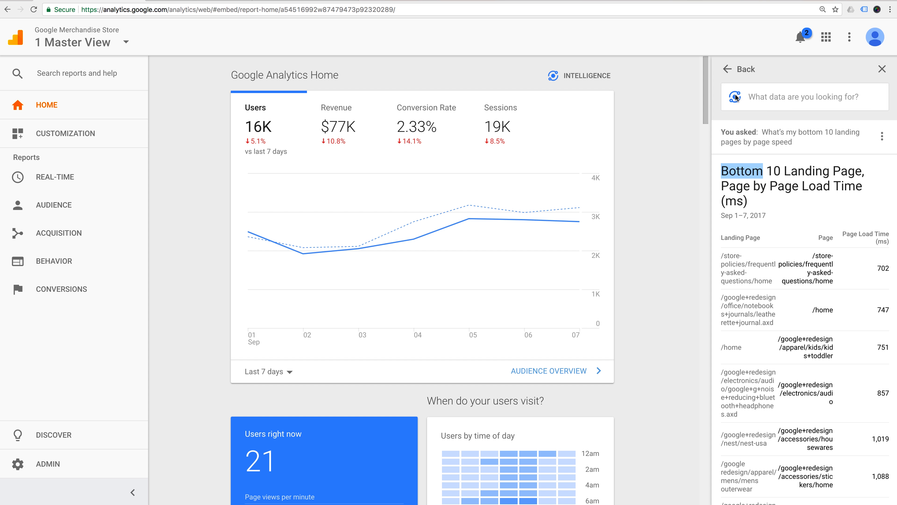
left_click(804, 96)
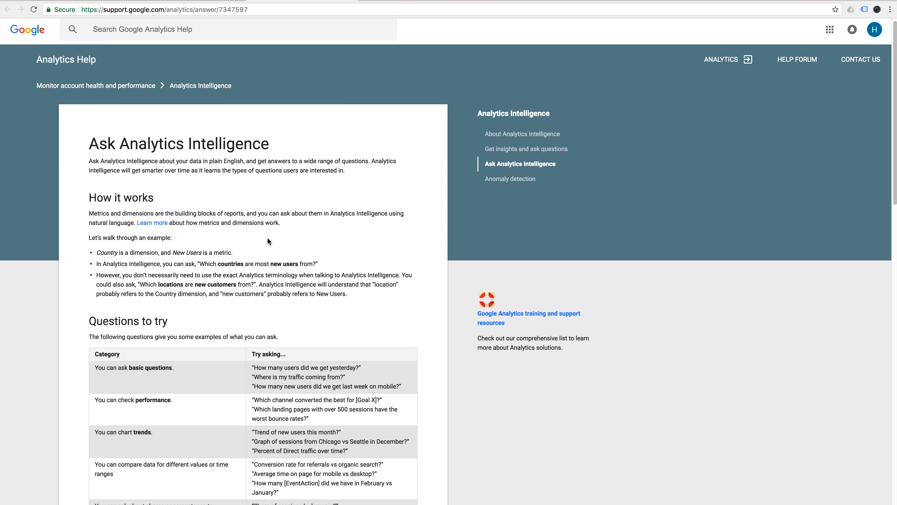
Scroll through the Questions to try table in the Ask Analytics Intelligence article
scroll("down", 3)
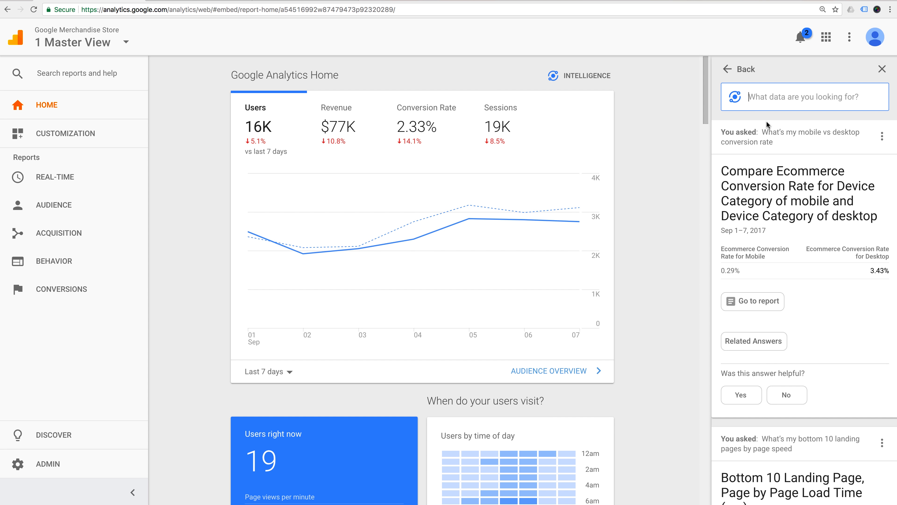
mouse_move(869, 266)
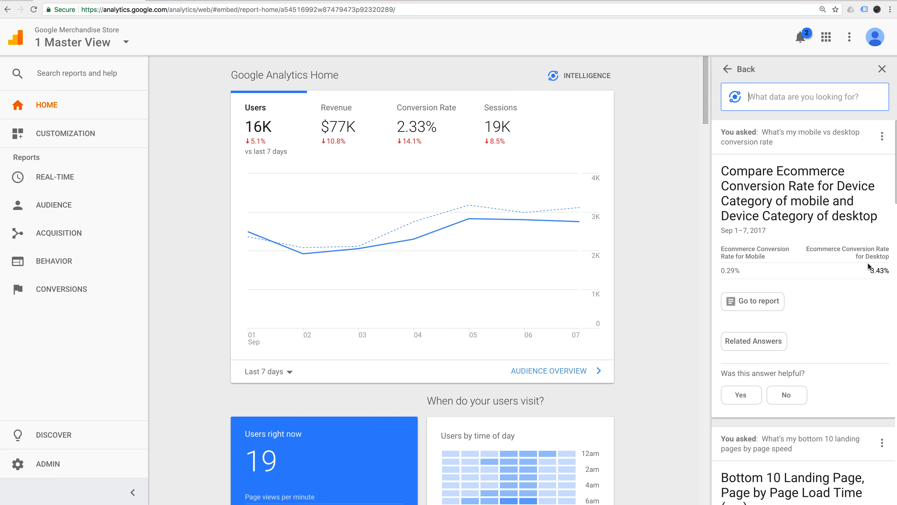
mouse_move(869, 273)
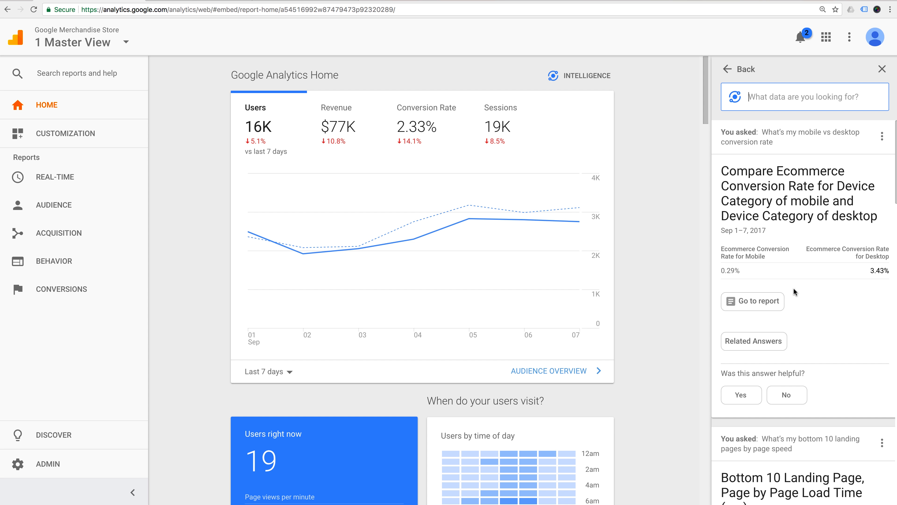
mouse_move(858, 273)
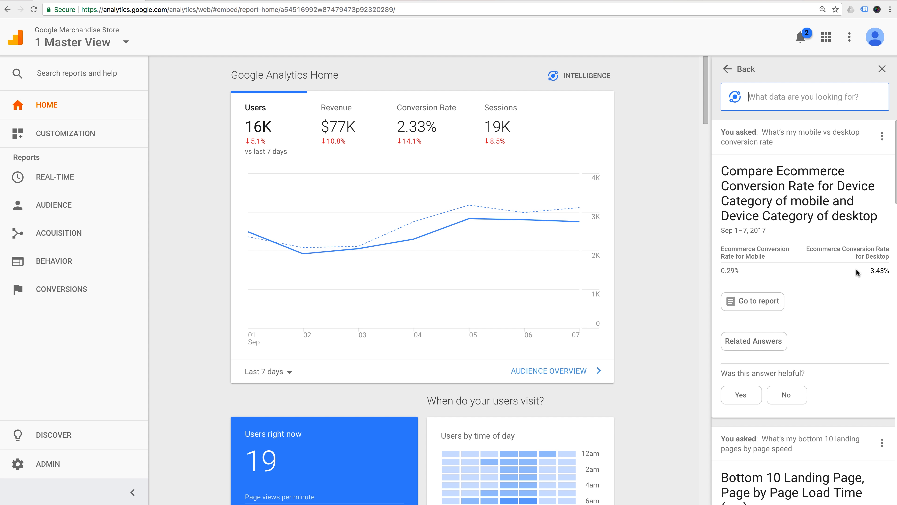
Go to the full Device Category report behind the conversion rate answer and review its table
left_click(753, 301)
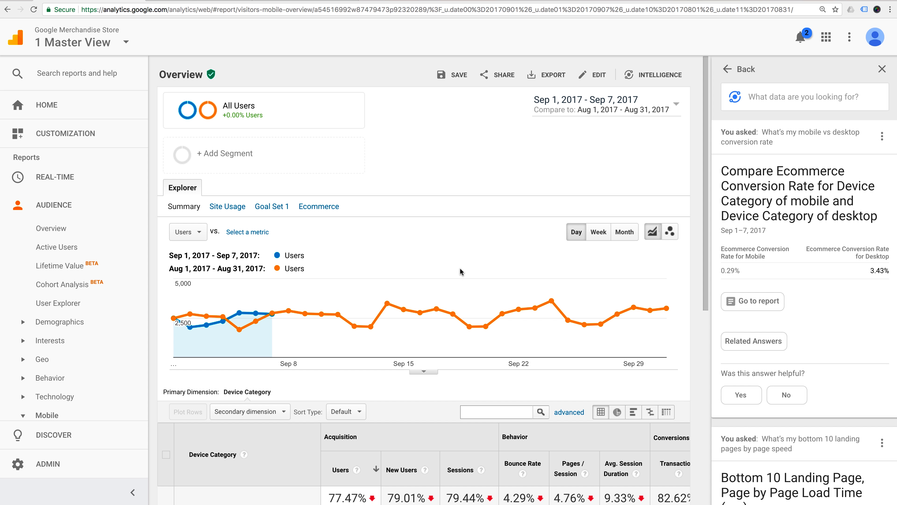
scroll("down", 3)
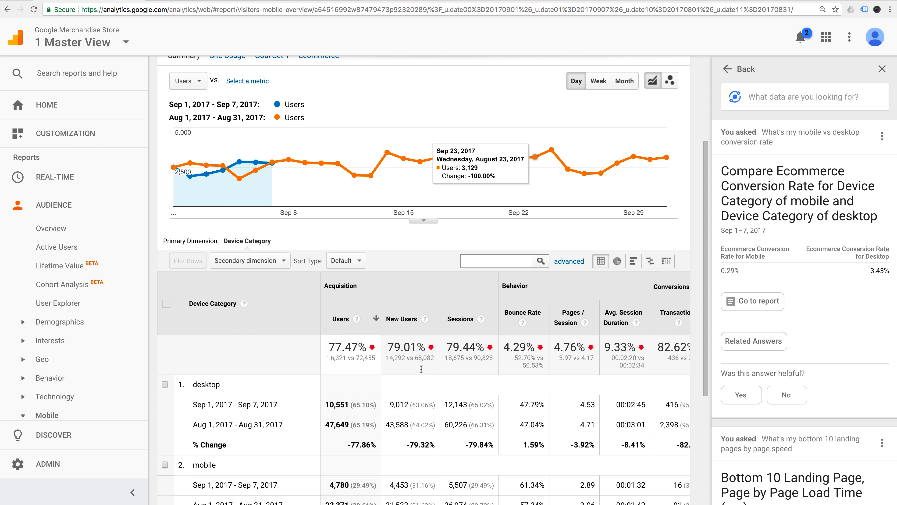
scroll("down", 3)
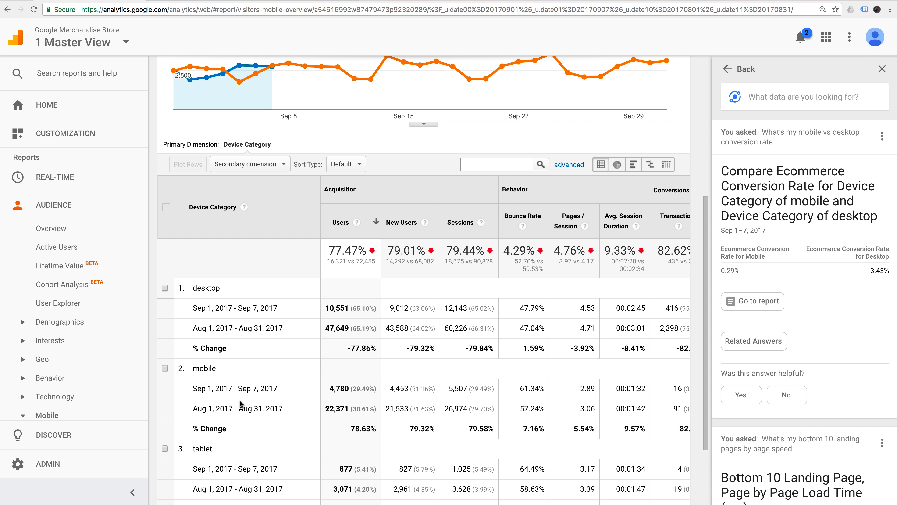
scroll("down", 3)
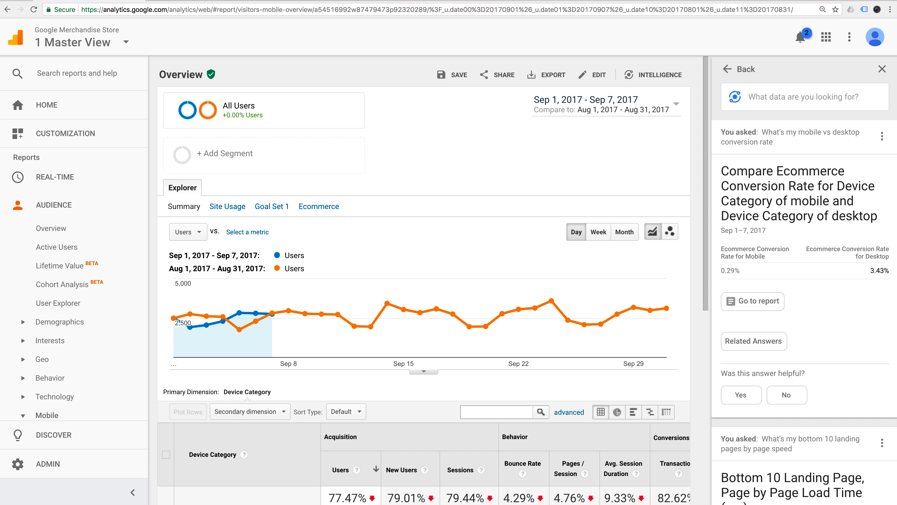
Ask Intelligence 'Did we receive more Organic traffic in august year over year?'
left_click(803, 97)
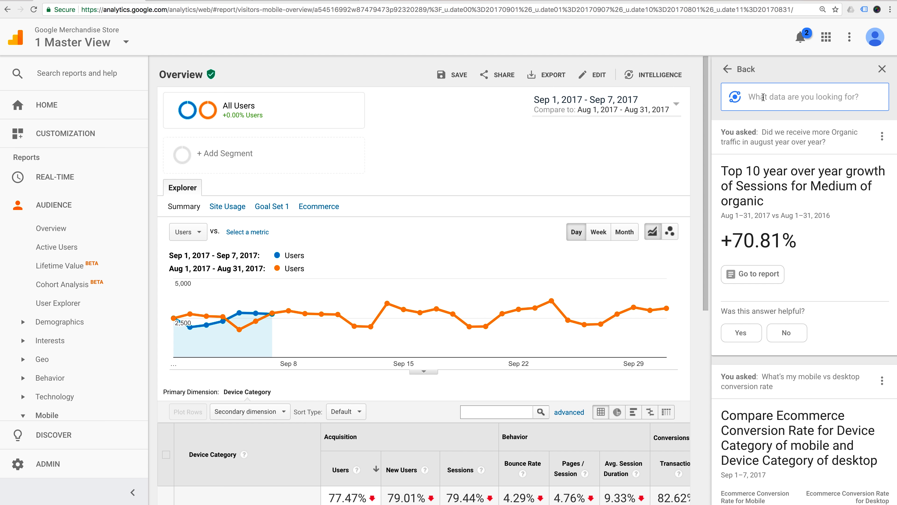
mouse_move(748, 217)
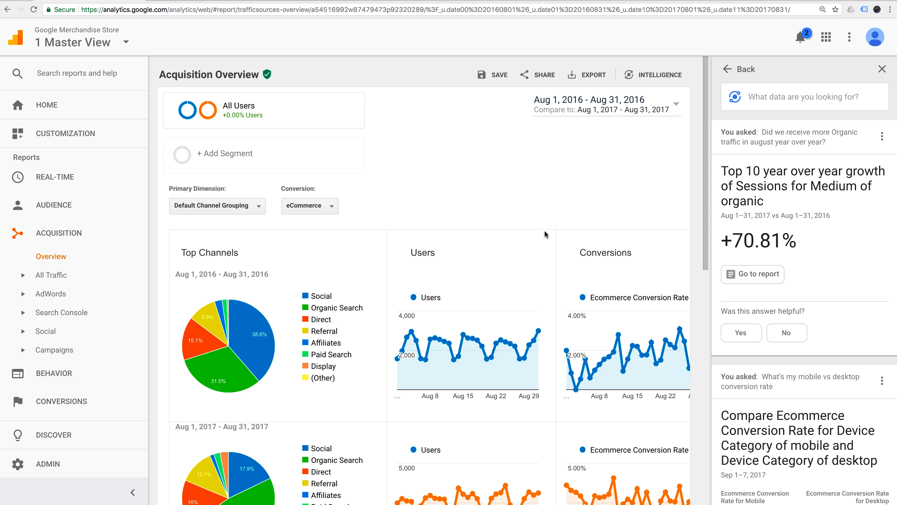
Review the Acquisition Overview comparing August 2016 with August 2017 by channel
scroll("down", 3)
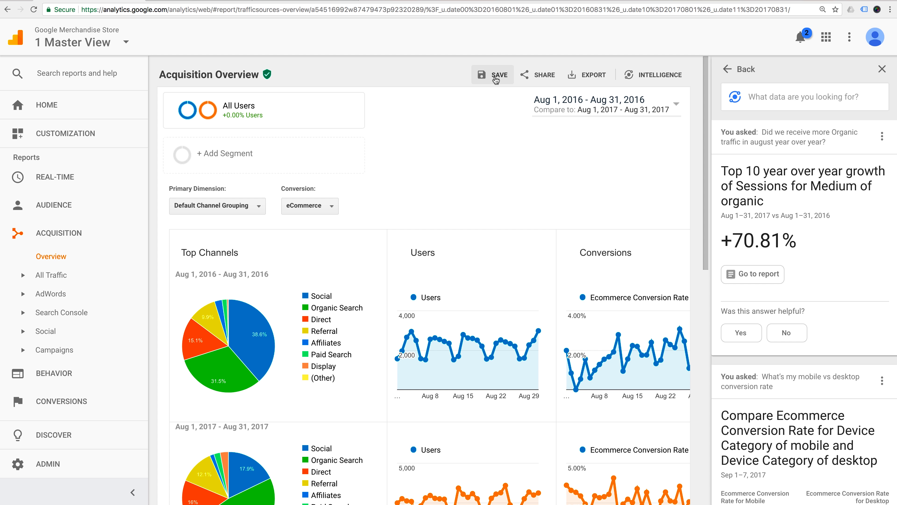
mouse_move(500, 175)
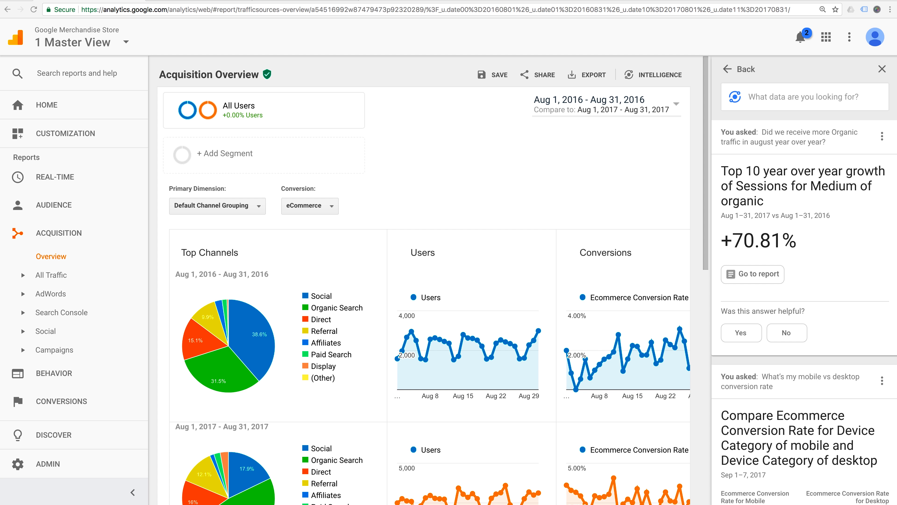
Ask Intelligence 'Which social networks has the most conversions in the past 6 months?'
left_click(803, 97)
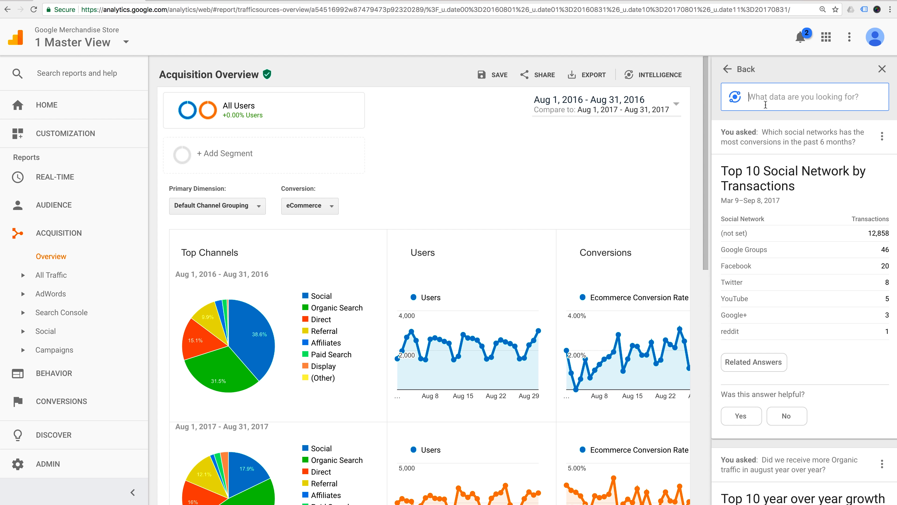
mouse_move(879, 245)
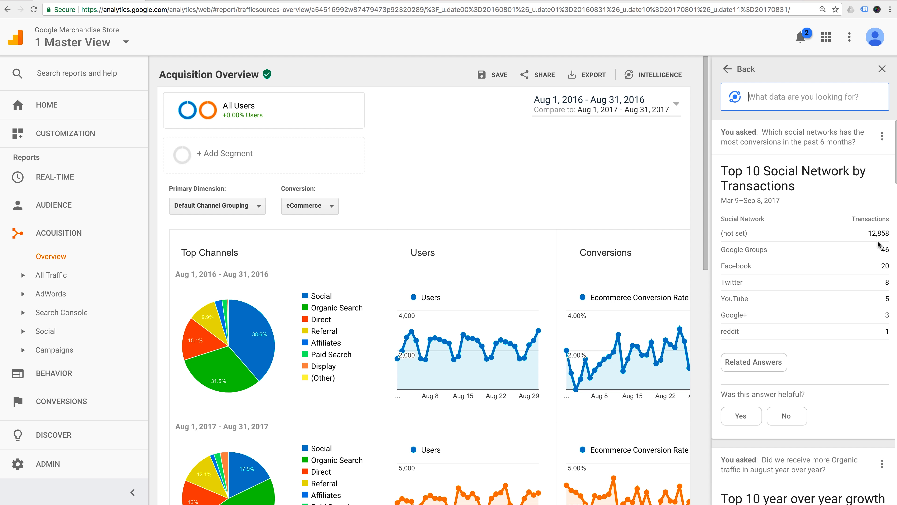
mouse_move(727, 235)
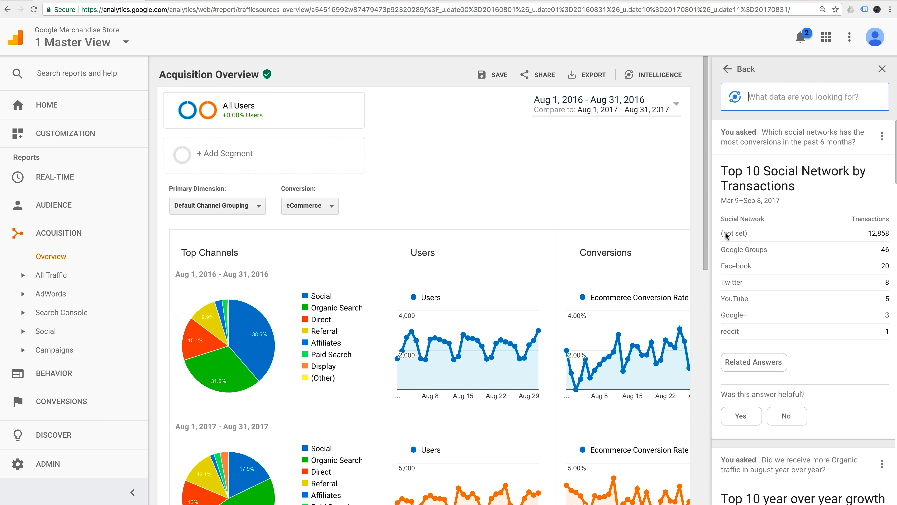
mouse_move(724, 236)
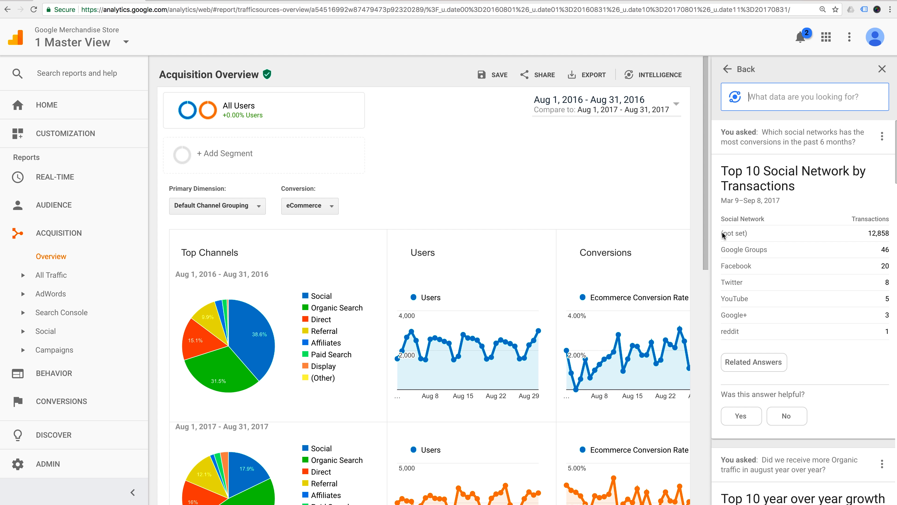
mouse_move(729, 267)
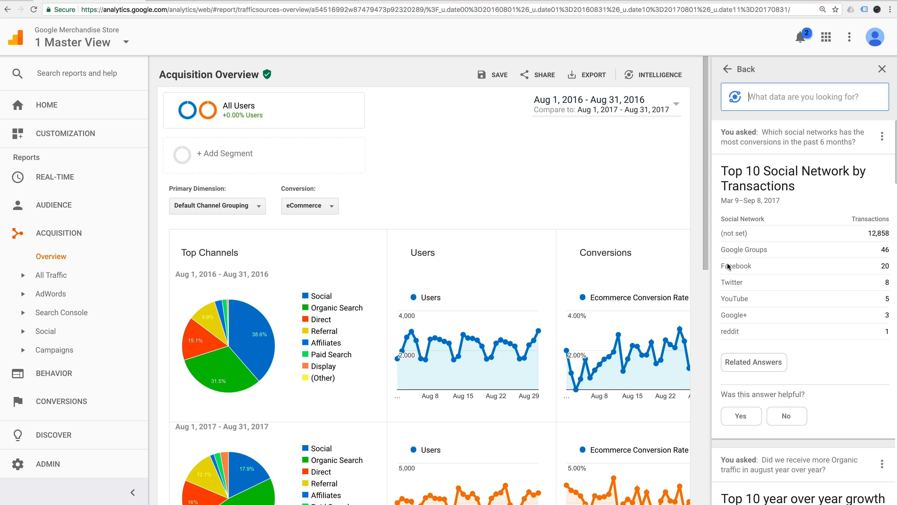
mouse_move(731, 267)
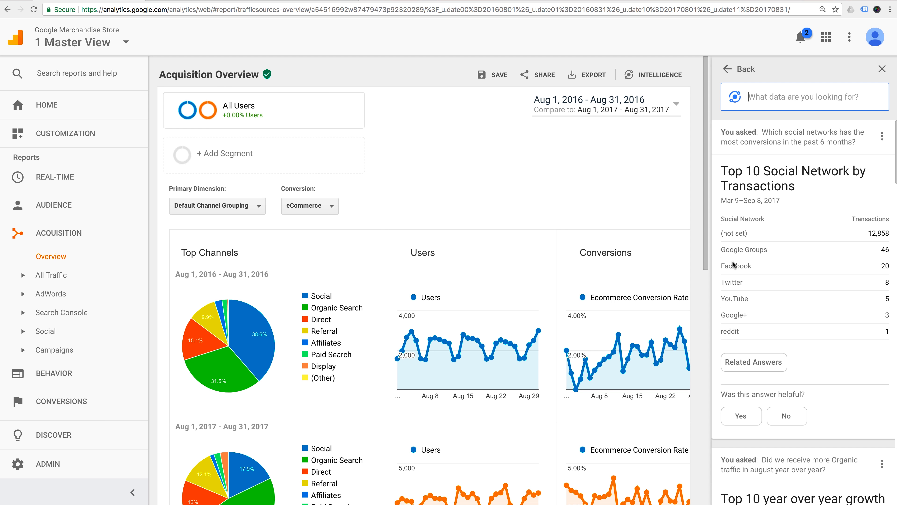
left_click(804, 96)
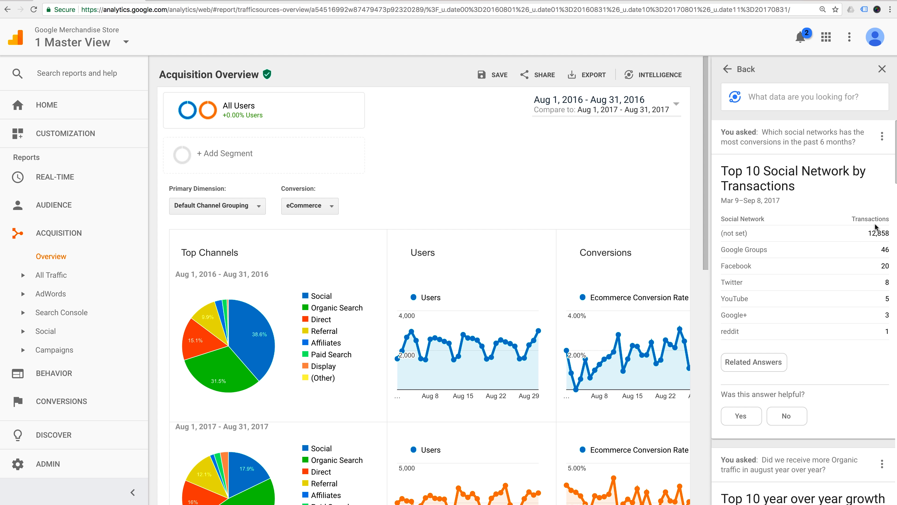
mouse_move(864, 195)
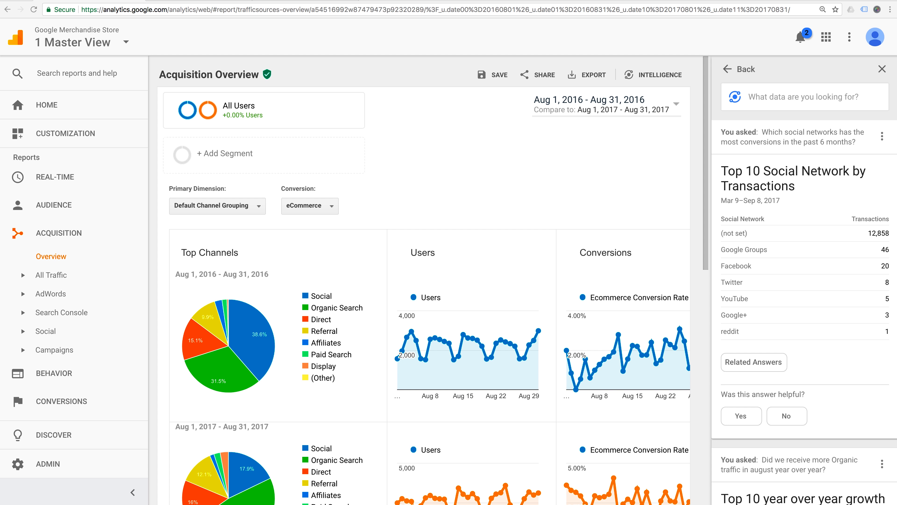
Rerun 'What's my bottom 10 landing pages by page speed' from history and highlight 'Bottom'
left_click(803, 96)
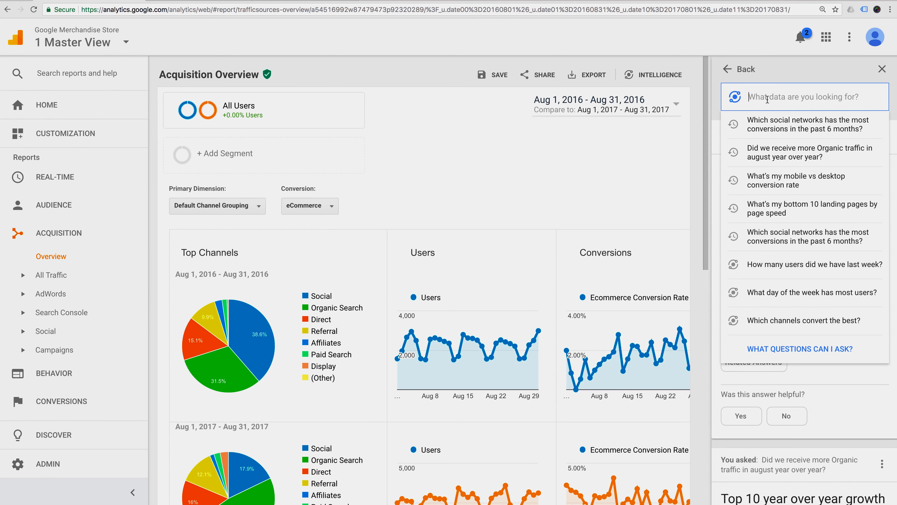
left_click(801, 124)
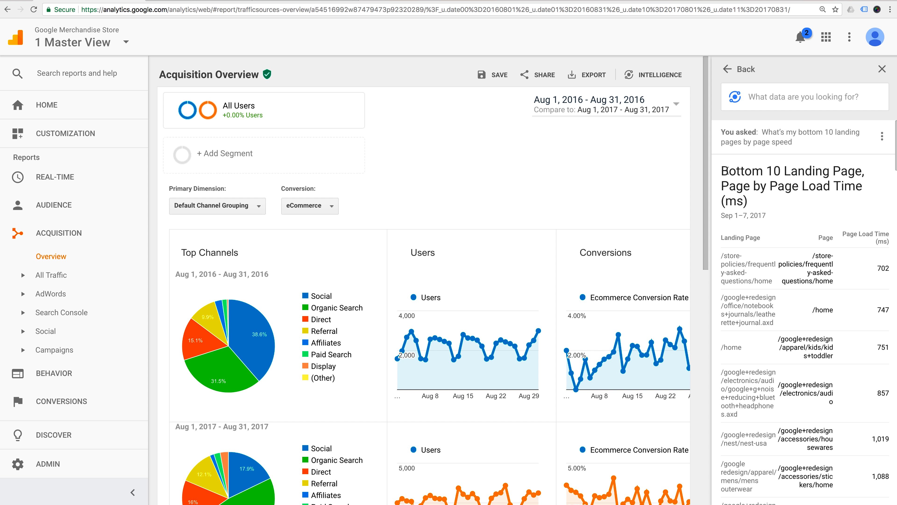
double_click(741, 171)
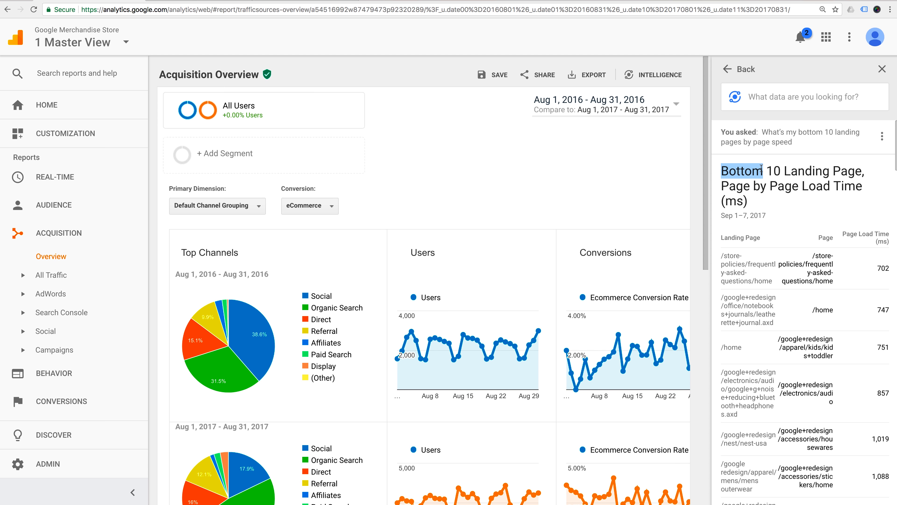